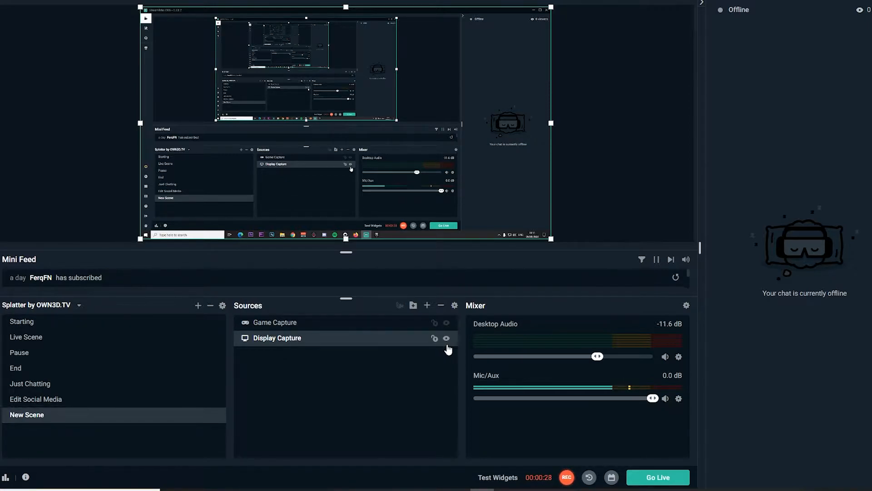
{"action": "mouse_move", "coordinate": [442, 305]}
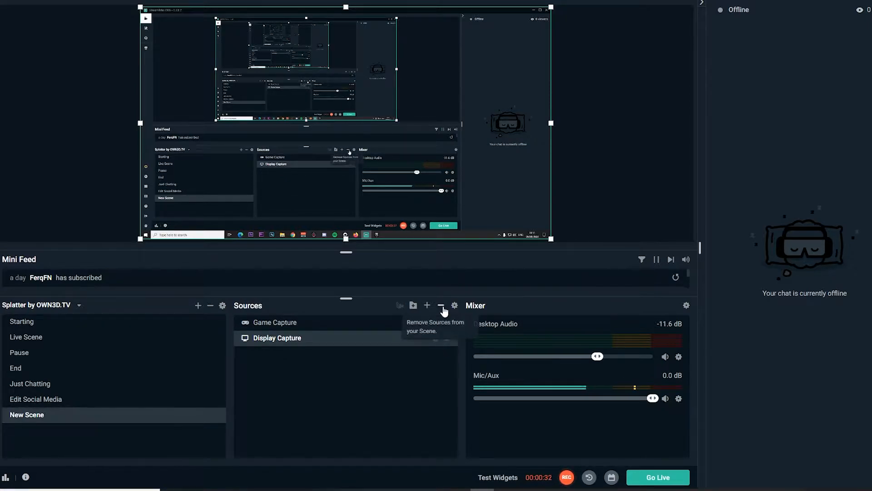
Step: Select the Game Capture source and show its context menu
{"action": "left_click", "coordinate": [275, 321]}
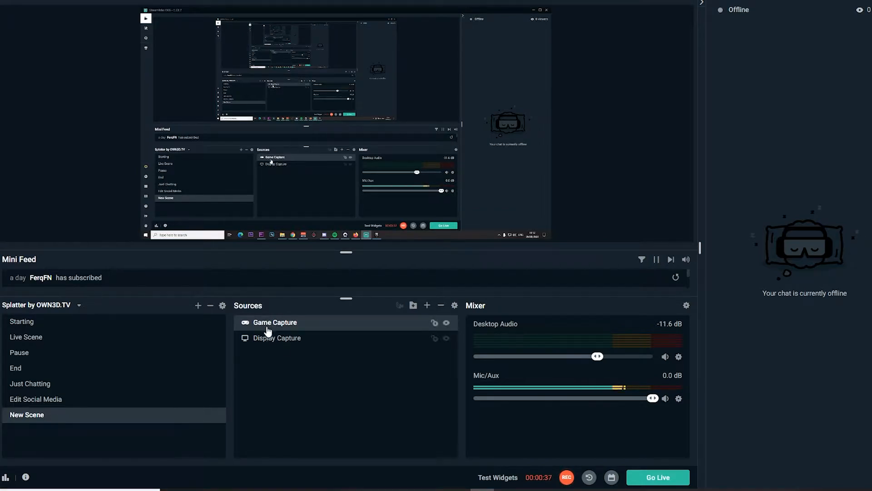
{"action": "right_click", "coordinate": [274, 322]}
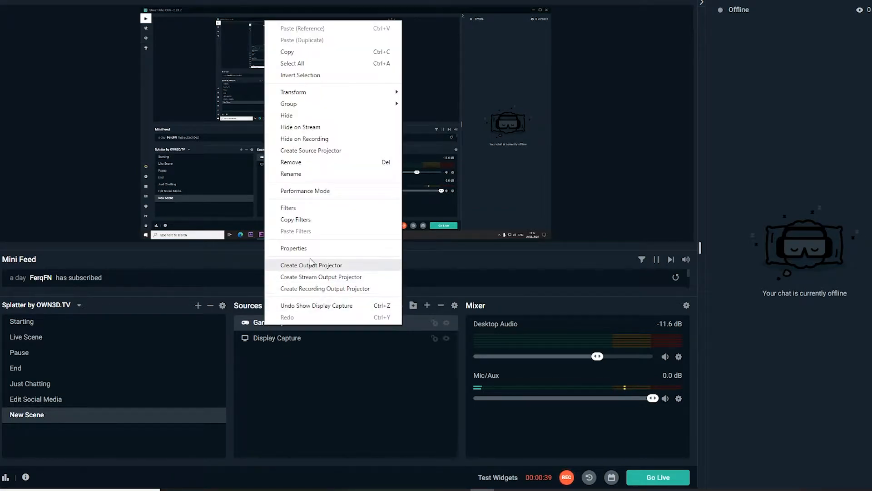
Step: Set Game Capture's mode to 'Capture specific window' and choose the Fortnite window
{"action": "left_click", "coordinate": [294, 248]}
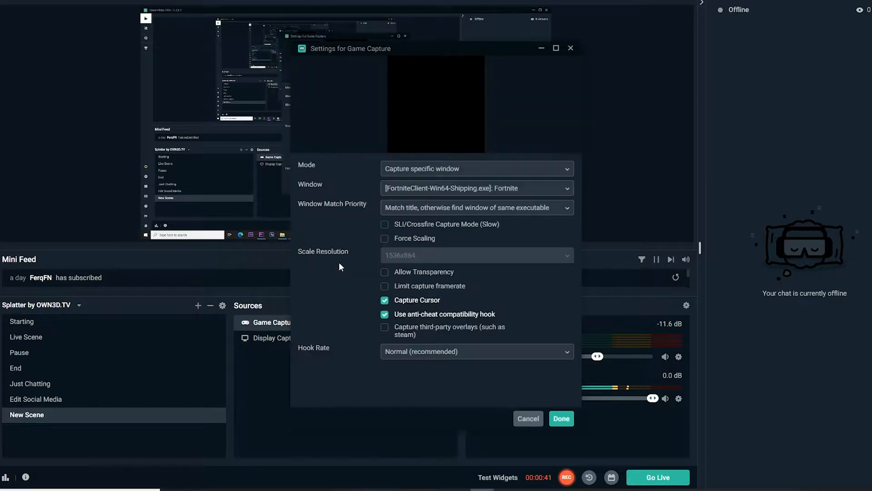
{"action": "mouse_move", "coordinate": [401, 173]}
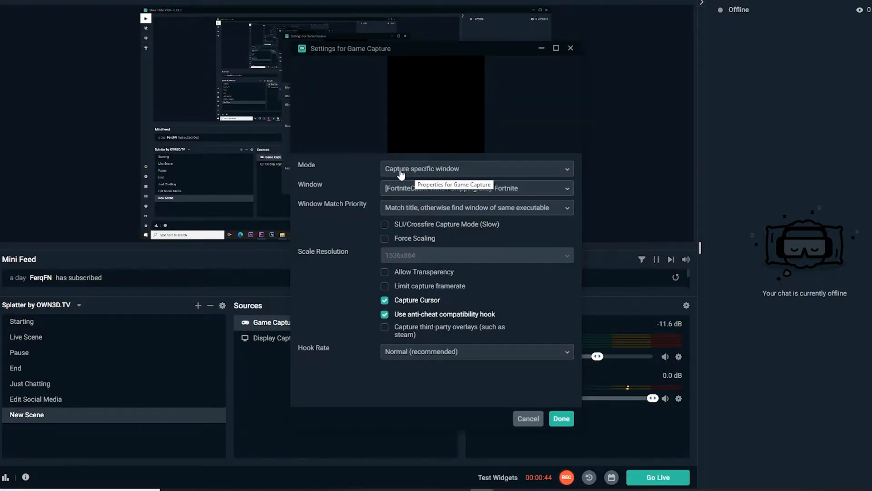
{"action": "left_click", "coordinate": [475, 169]}
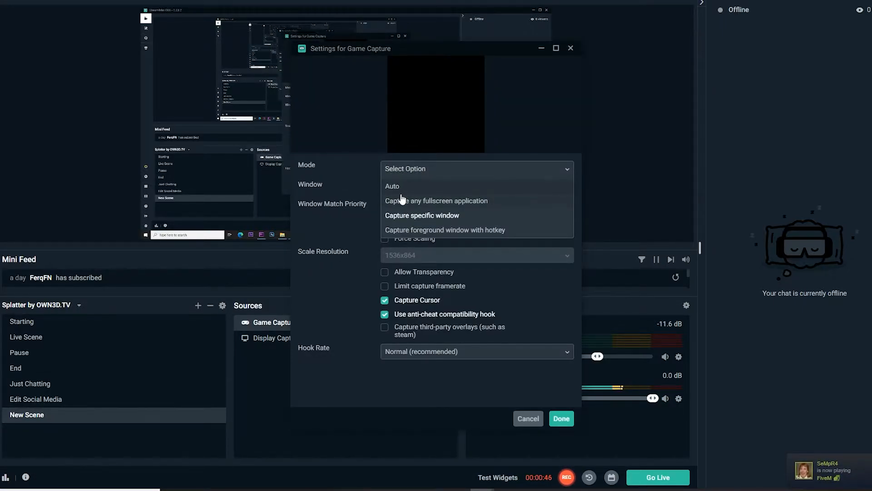
{"action": "mouse_move", "coordinate": [490, 215]}
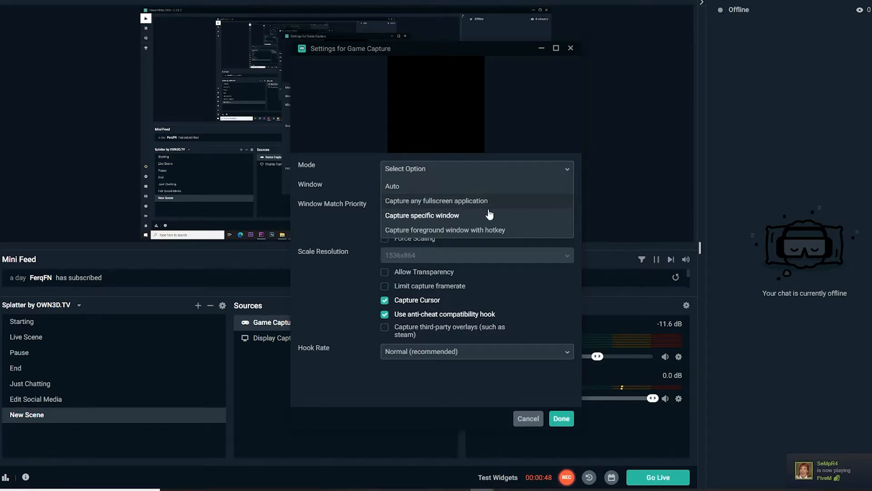
{"action": "mouse_move", "coordinate": [462, 219]}
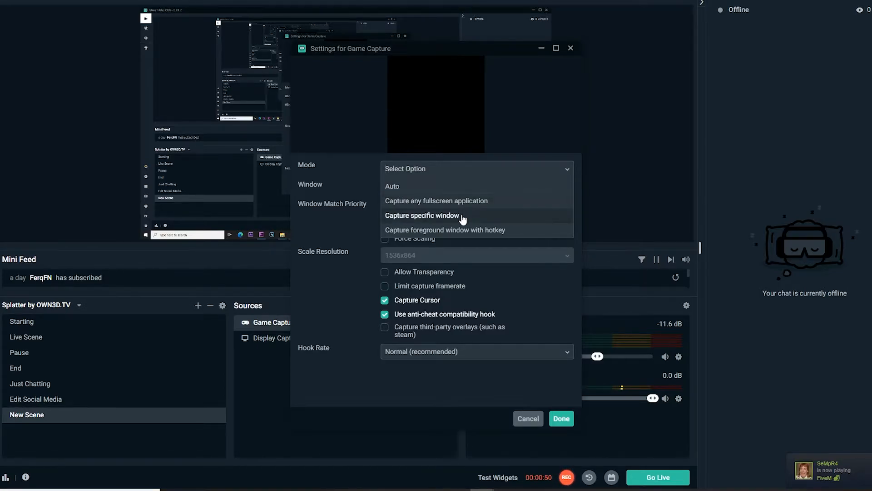
{"action": "mouse_move", "coordinate": [408, 228]}
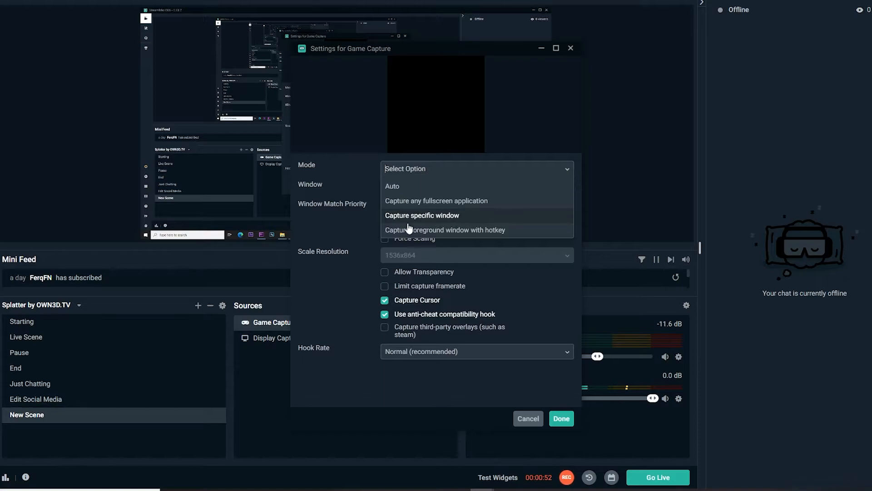
{"action": "left_click", "coordinate": [422, 215]}
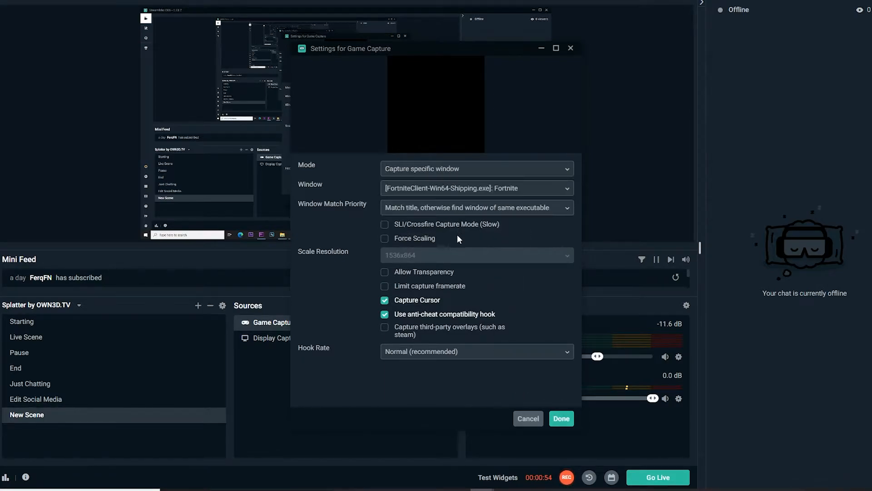
{"action": "left_click", "coordinate": [476, 187]}
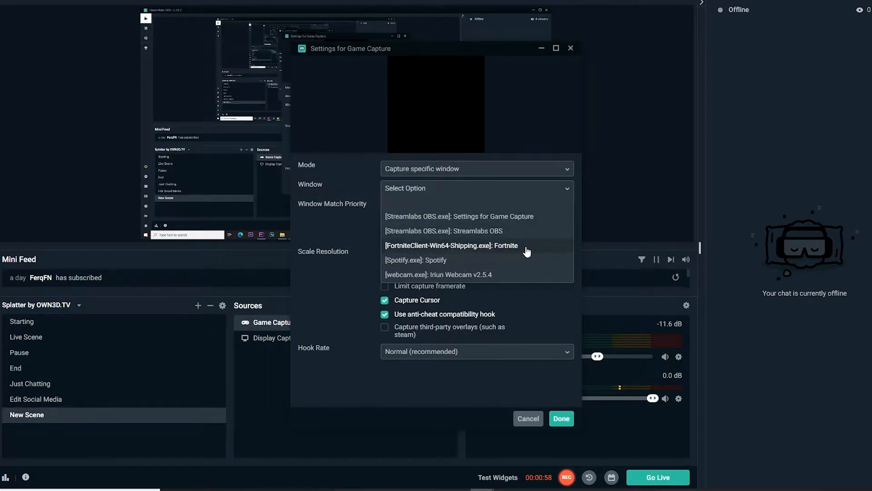
{"action": "mouse_move", "coordinate": [521, 255]}
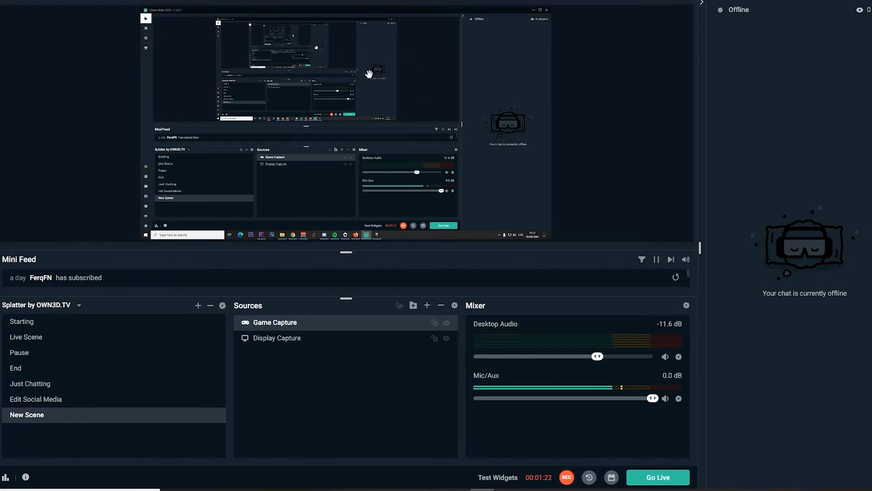
{"action": "mouse_move", "coordinate": [333, 473]}
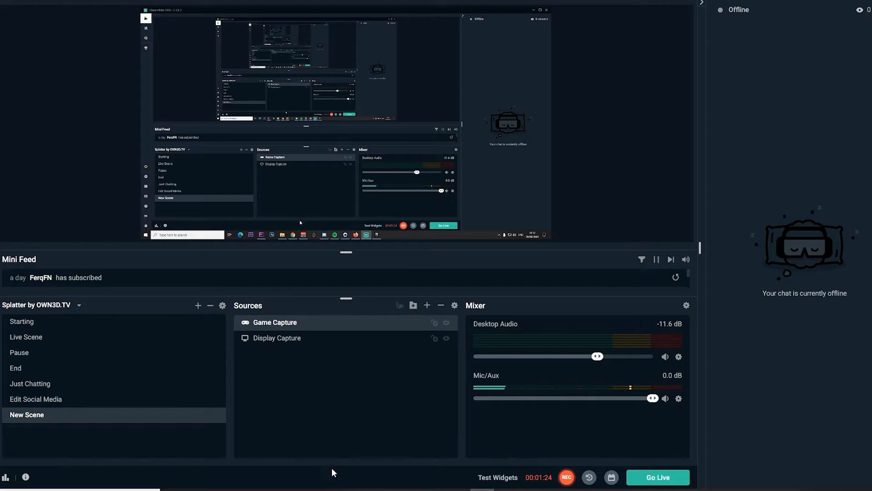
{"action": "mouse_move", "coordinate": [300, 382]}
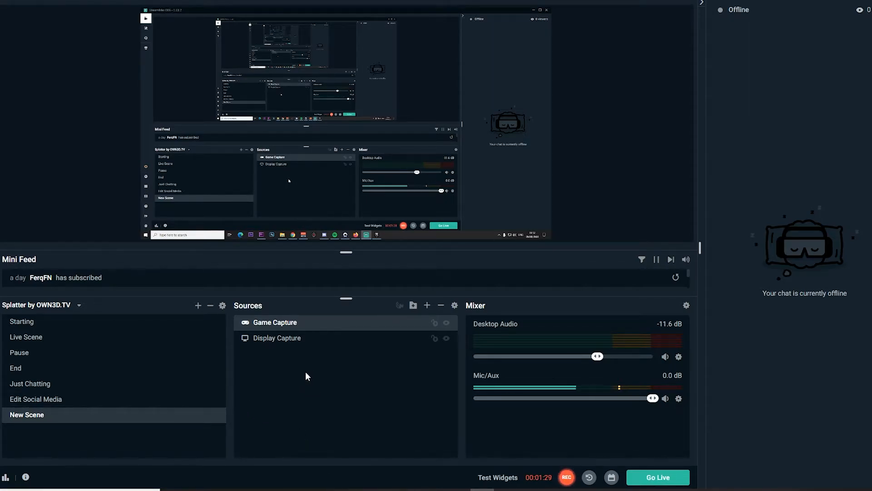
{"action": "mouse_move", "coordinate": [301, 373]}
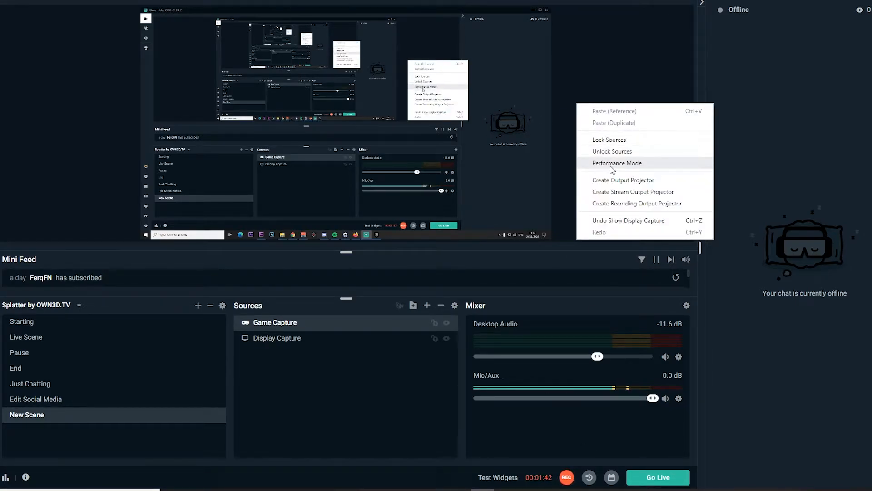
Step: Enable Performance Mode so the live preview is turned off
{"action": "left_click", "coordinate": [617, 163]}
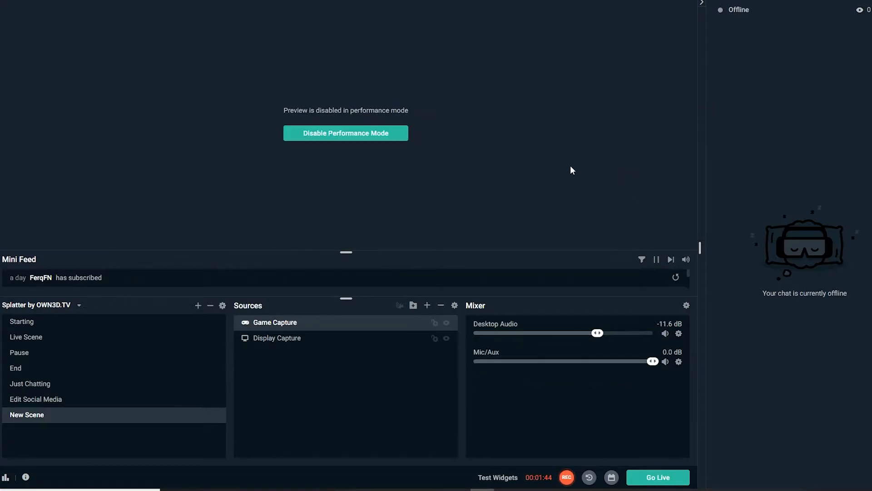
{"action": "mouse_move", "coordinate": [329, 147]}
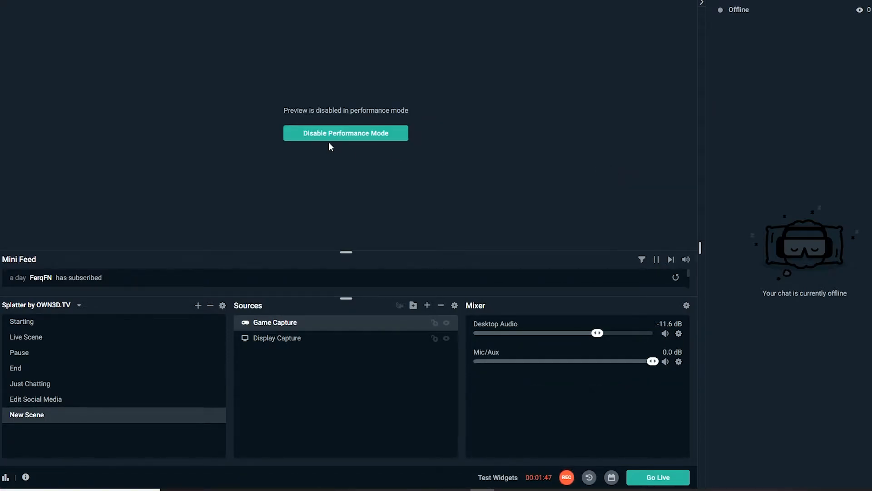
{"action": "mouse_move", "coordinate": [414, 146]}
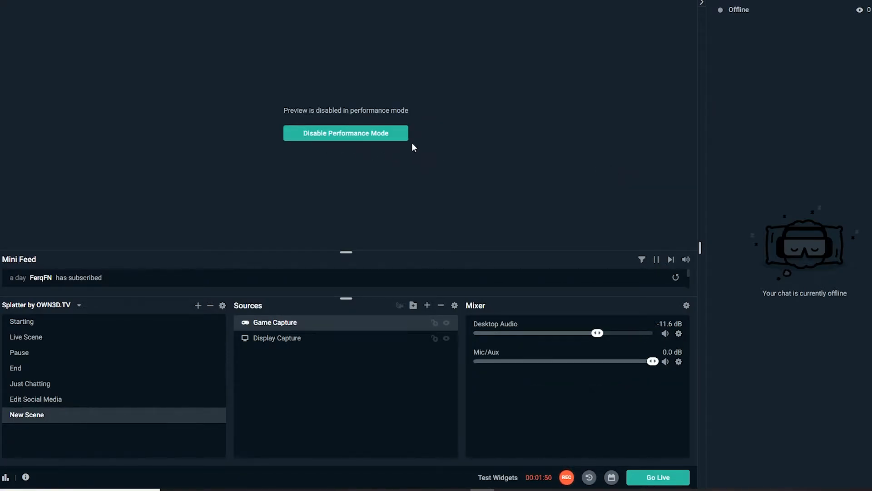
{"action": "mouse_move", "coordinate": [389, 111]}
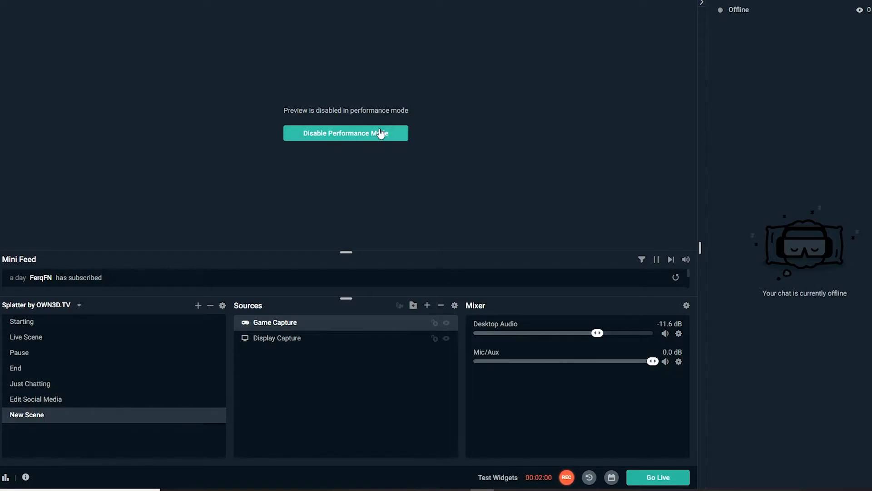
{"action": "mouse_move", "coordinate": [338, 141]}
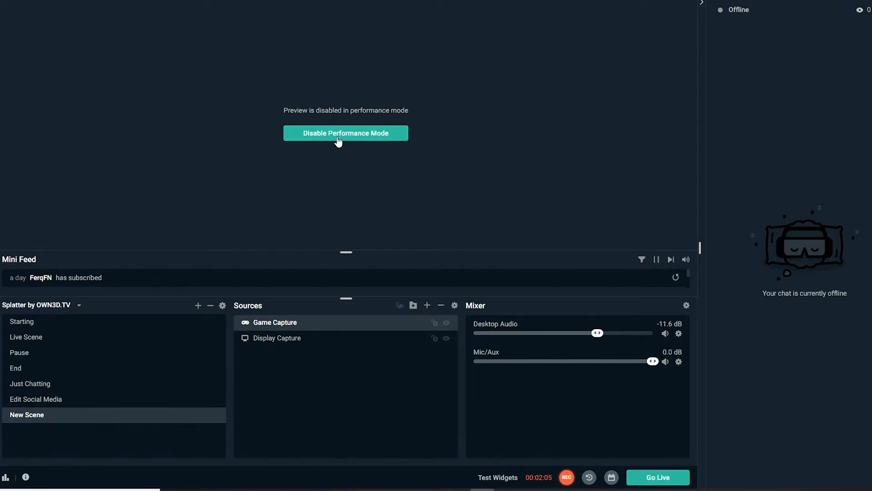
{"action": "mouse_move", "coordinate": [390, 145]}
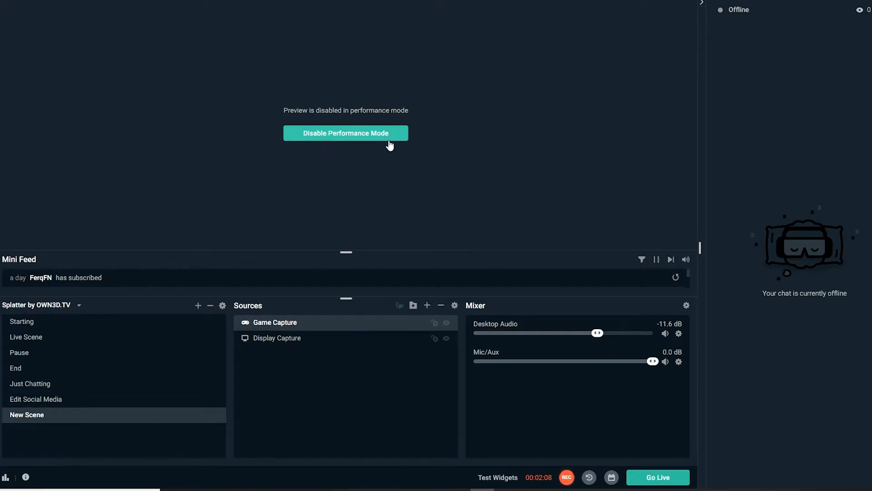
{"action": "left_click", "coordinate": [346, 133]}
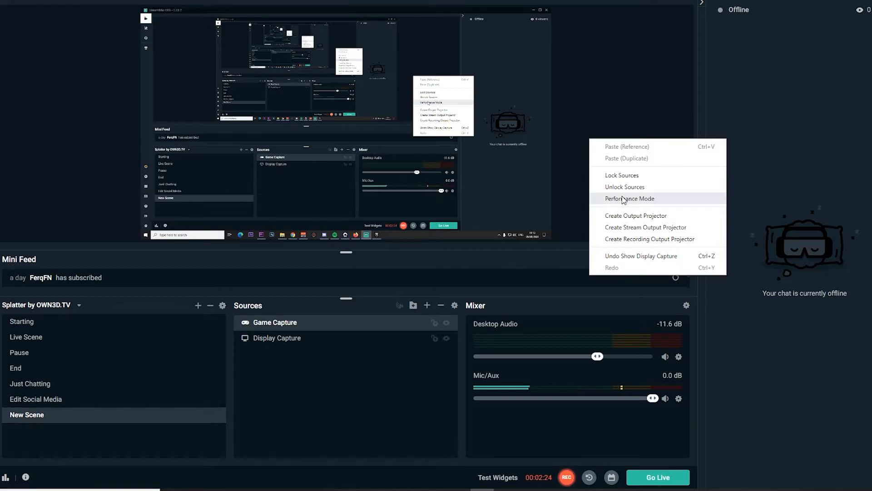
{"action": "left_click", "coordinate": [630, 199]}
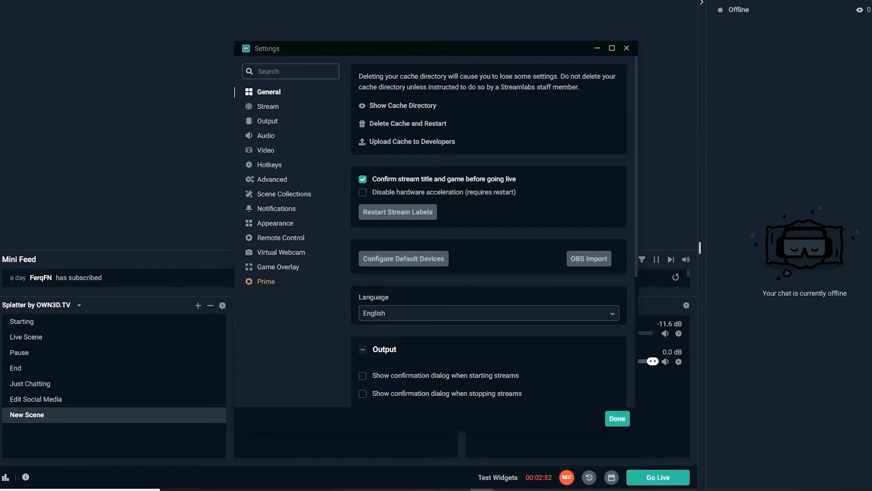
Step: Configure Output streaming: Hardware (NVENC) encoder, CBR rate control, 9000 bitrate, high profile
{"action": "left_click", "coordinate": [268, 106]}
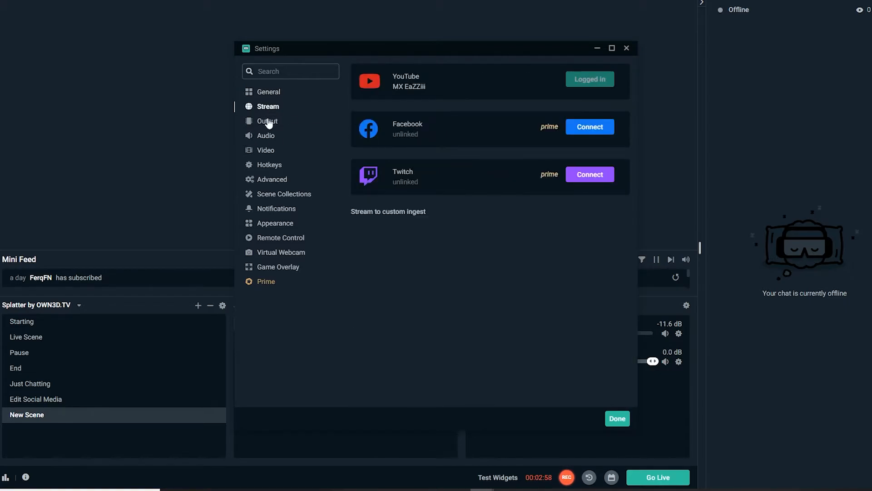
{"action": "left_click", "coordinate": [267, 121]}
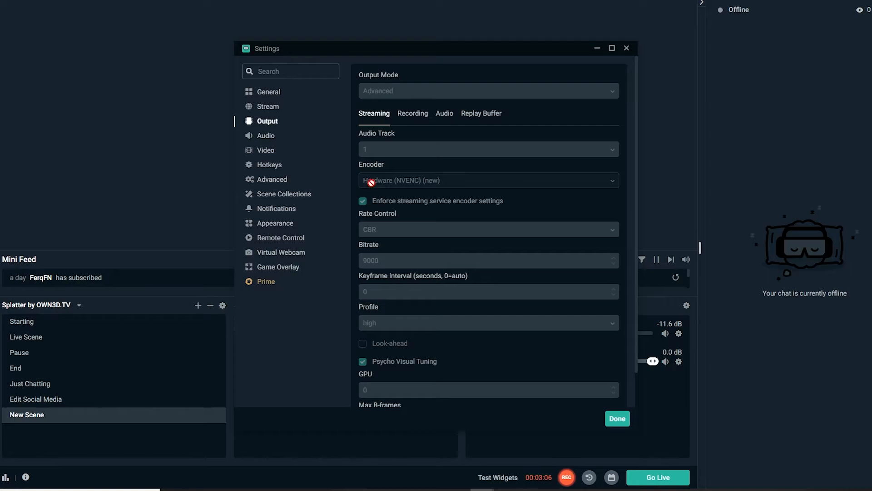
{"action": "mouse_move", "coordinate": [384, 186]}
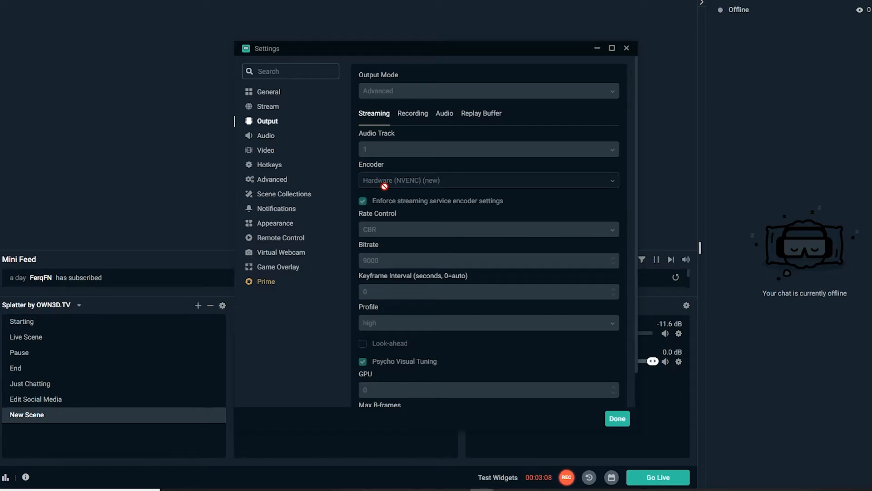
{"action": "mouse_move", "coordinate": [444, 185]}
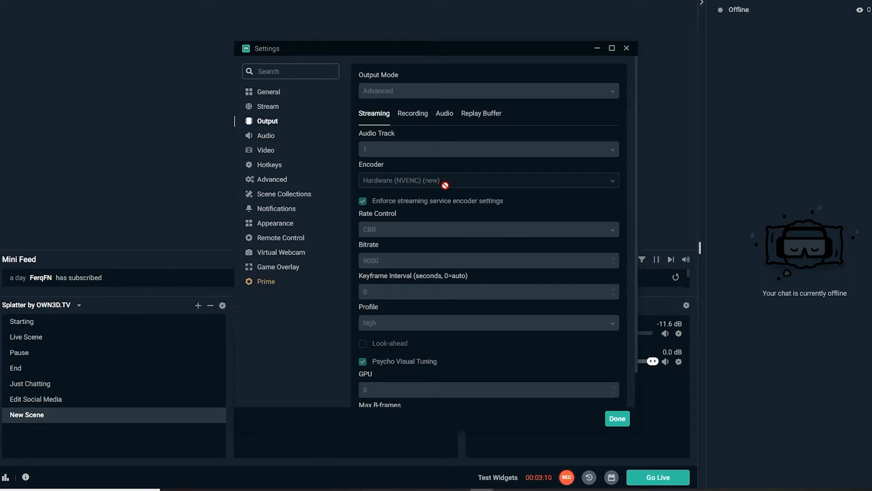
{"action": "mouse_move", "coordinate": [444, 191]}
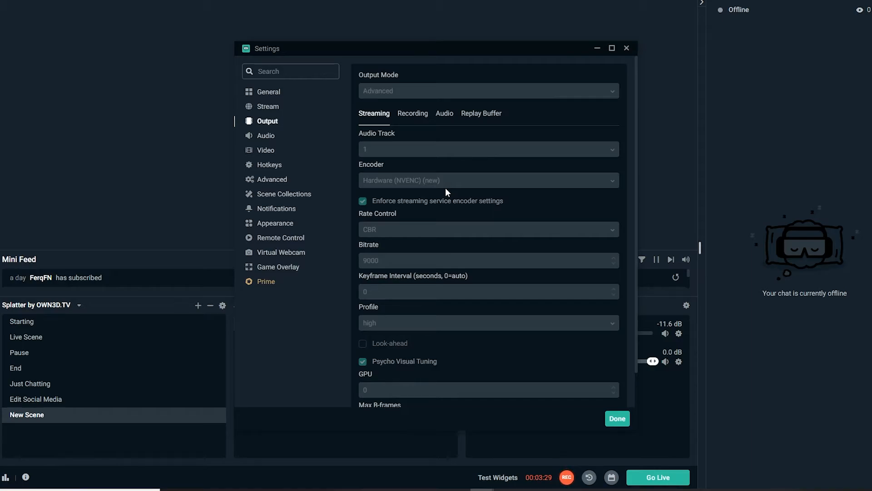
{"action": "mouse_move", "coordinate": [406, 193]}
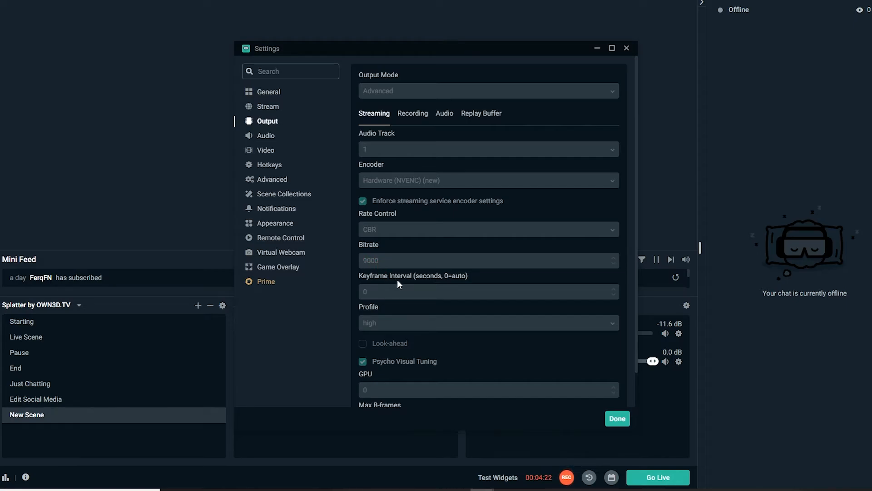
{"action": "mouse_move", "coordinate": [349, 302]}
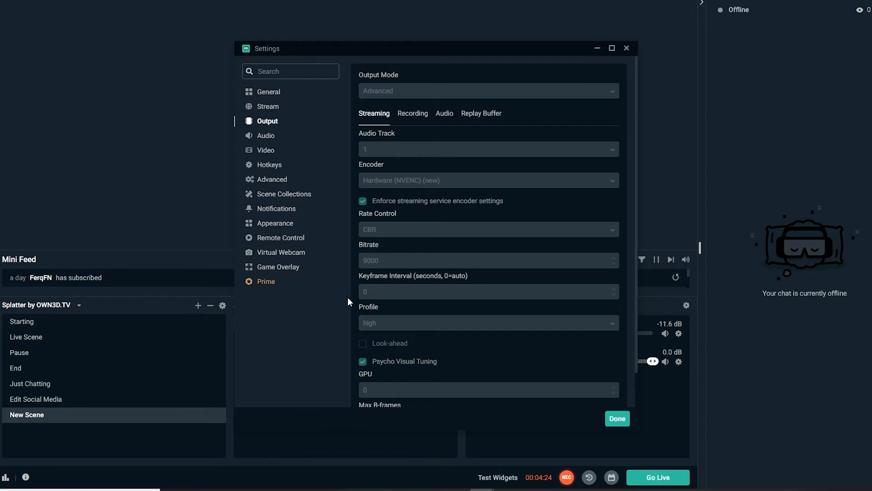
{"action": "mouse_move", "coordinate": [397, 312]}
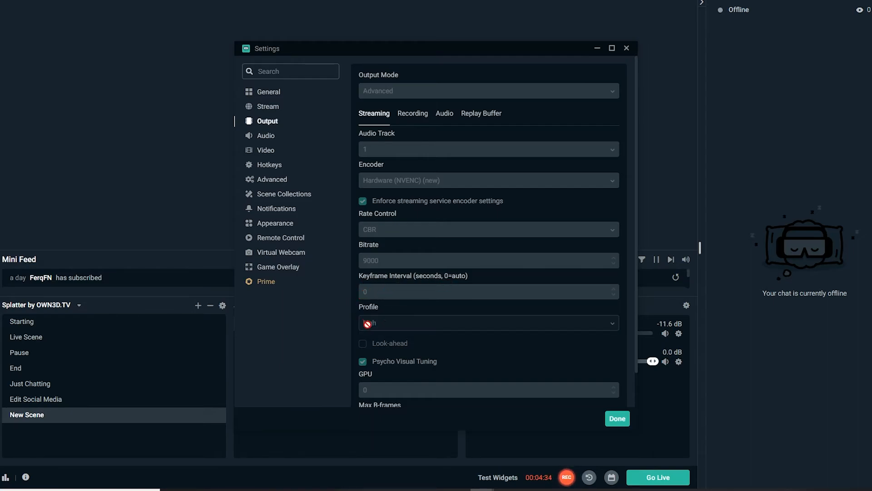
{"action": "scroll", "scroll_direction": "down", "scroll_amount": 3}
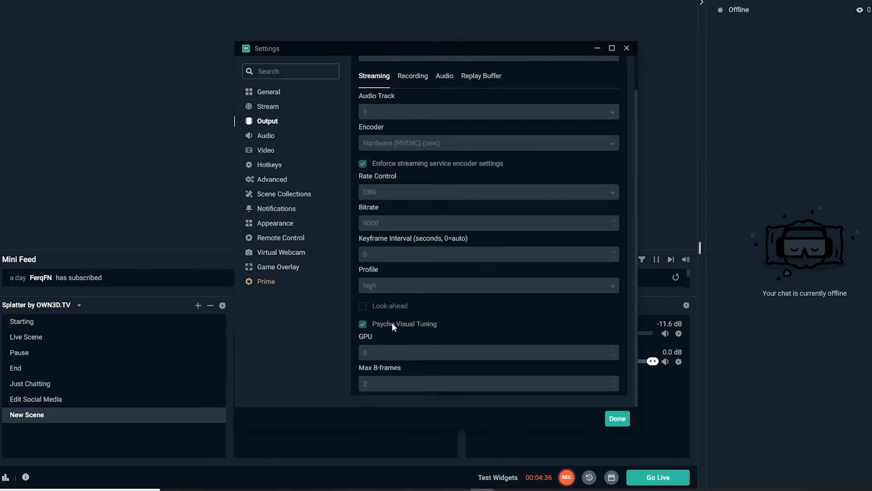
{"action": "mouse_move", "coordinate": [420, 333]}
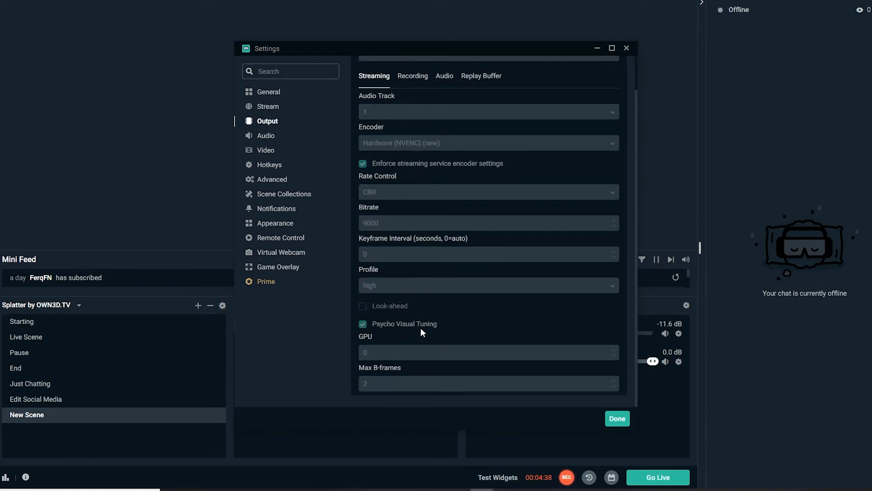
{"action": "mouse_move", "coordinate": [381, 375]}
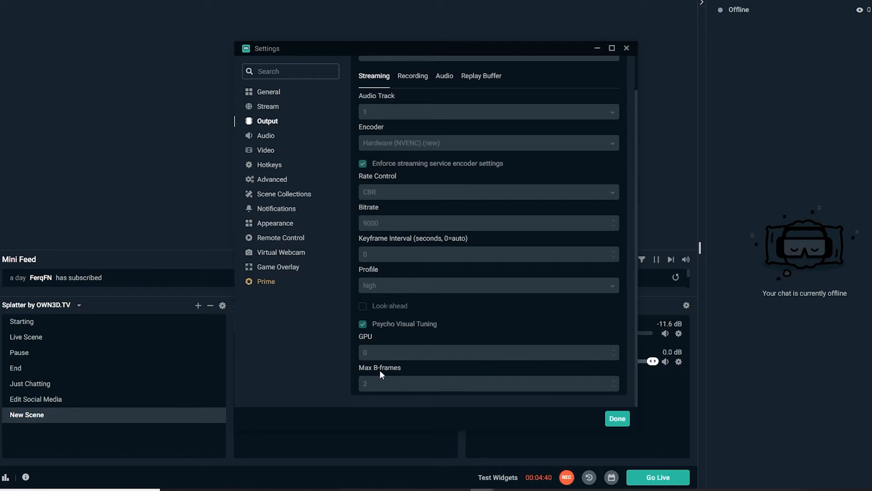
{"action": "mouse_move", "coordinate": [272, 153]}
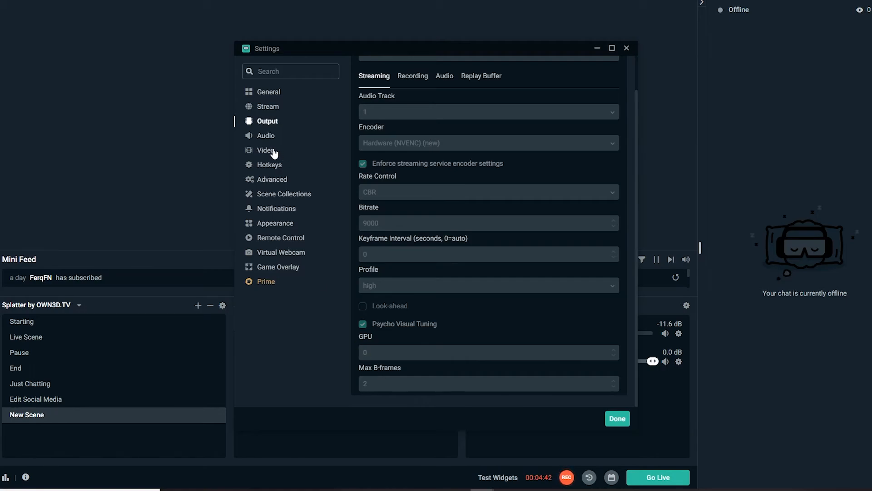
Step: Show Video settings with 1920x1080 base and output resolution at 60 FPS
{"action": "left_click", "coordinate": [266, 150]}
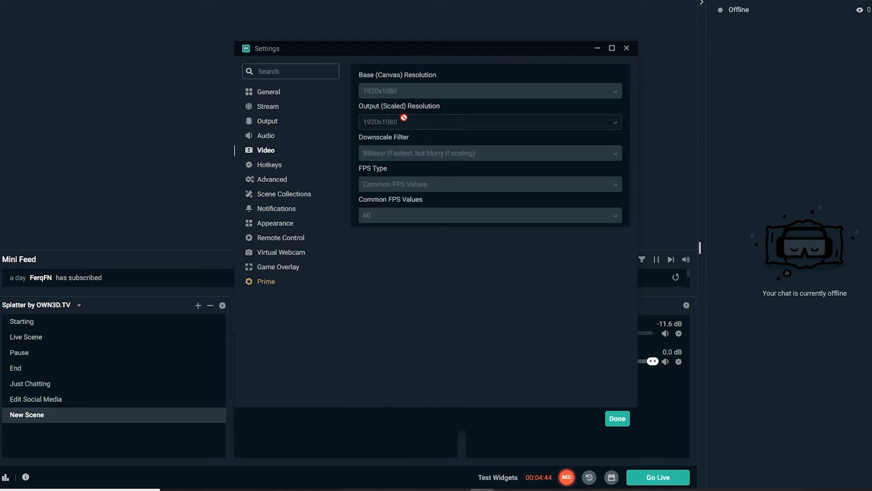
{"action": "mouse_move", "coordinate": [404, 91]}
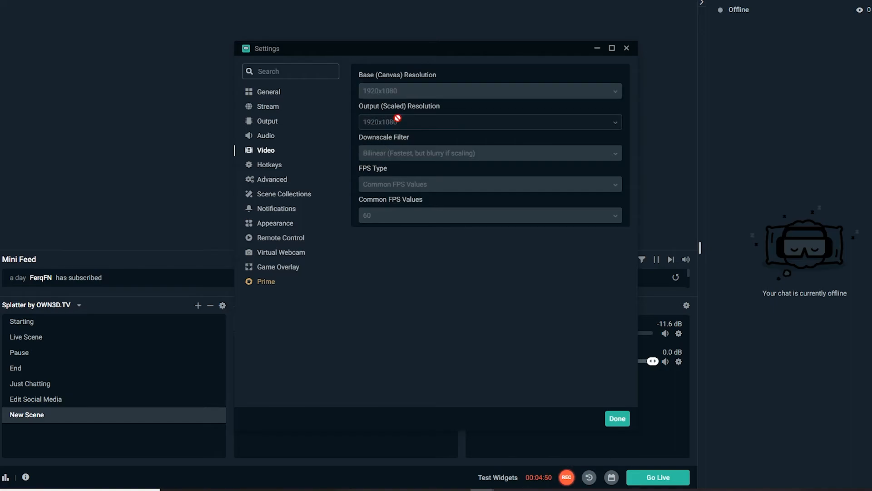
{"action": "mouse_move", "coordinate": [391, 143]}
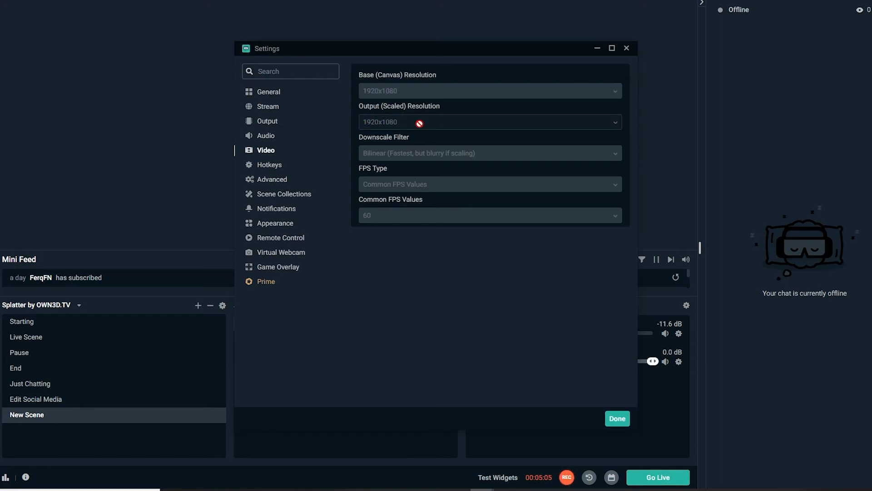
{"action": "mouse_move", "coordinate": [393, 228]}
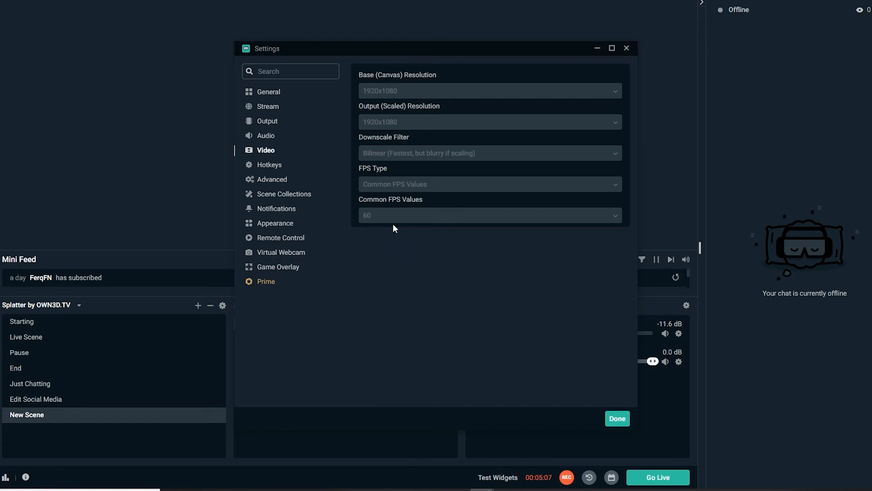
{"action": "mouse_move", "coordinate": [374, 153]}
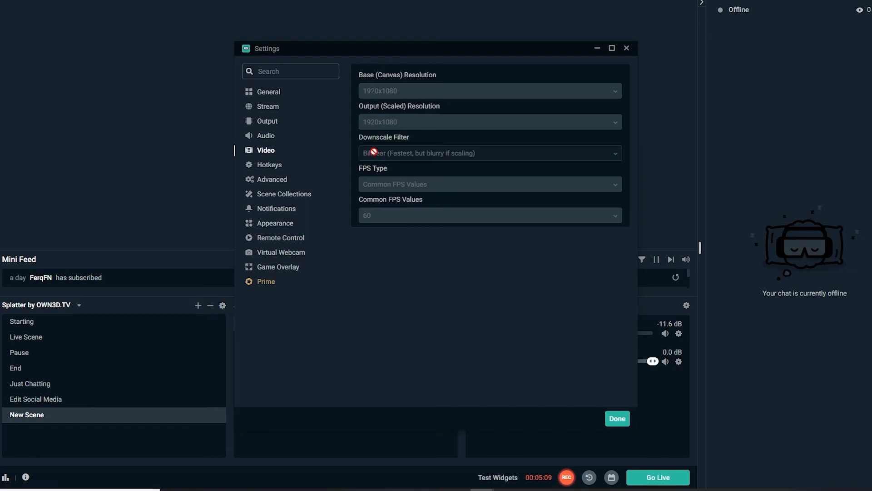
{"action": "mouse_move", "coordinate": [388, 154]}
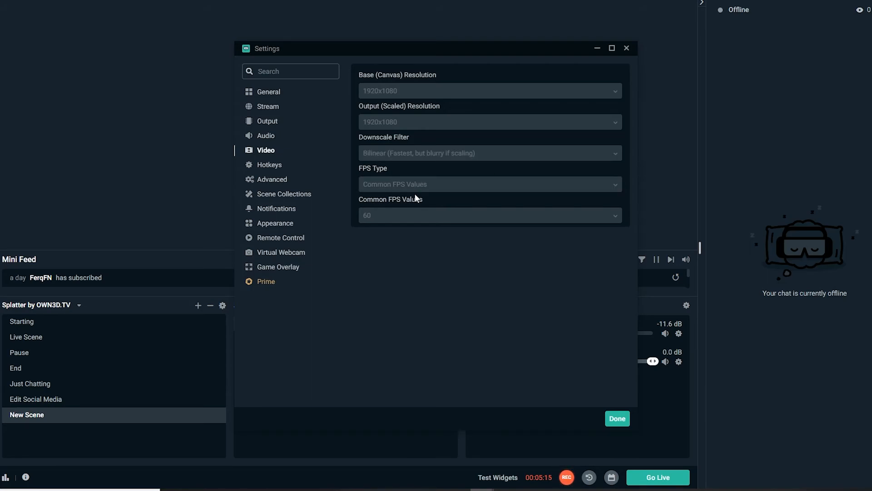
{"action": "mouse_move", "coordinate": [270, 179]}
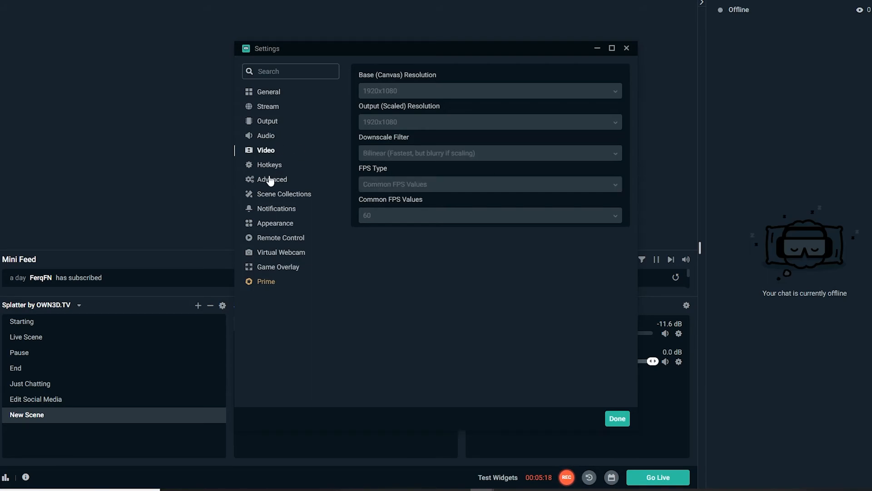
Step: Set Process Priority to High in Advanced settings and review the other options
{"action": "left_click", "coordinate": [273, 179]}
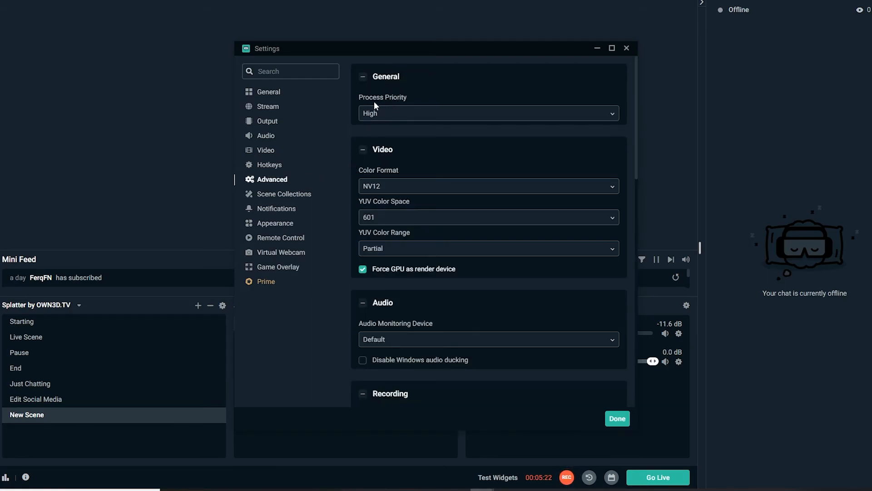
{"action": "mouse_move", "coordinate": [499, 111]}
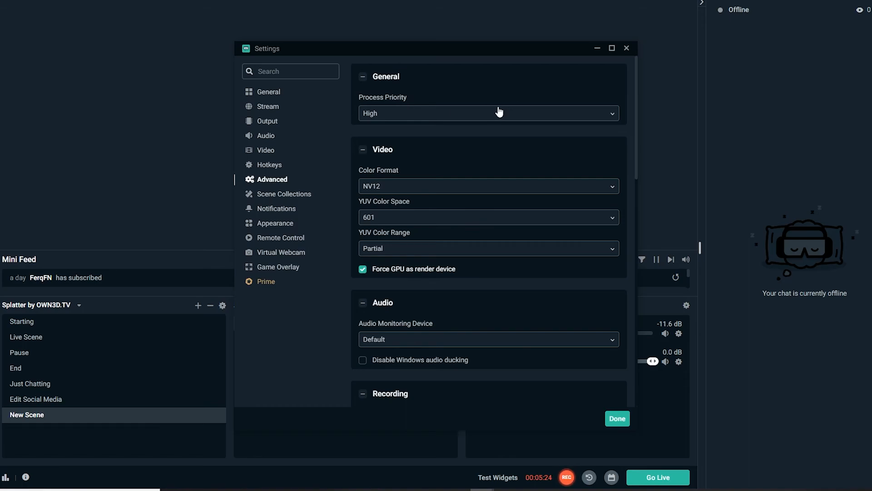
{"action": "left_click", "coordinate": [488, 113]}
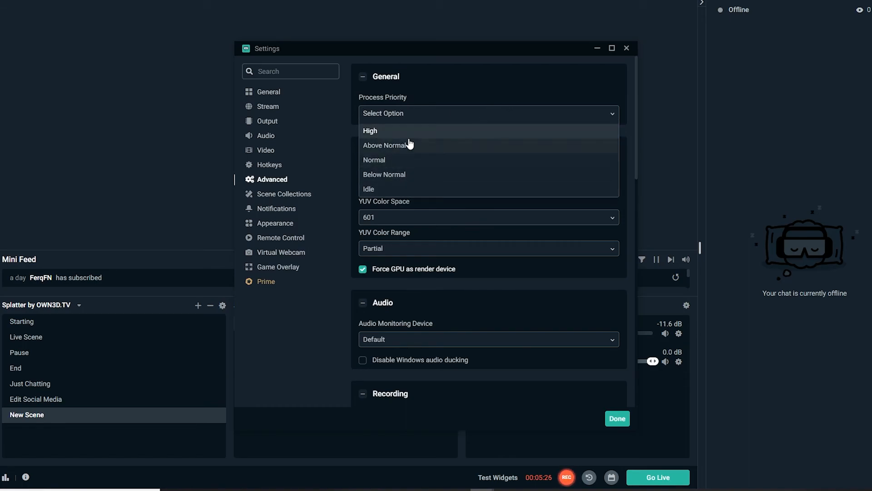
{"action": "mouse_move", "coordinate": [394, 134]}
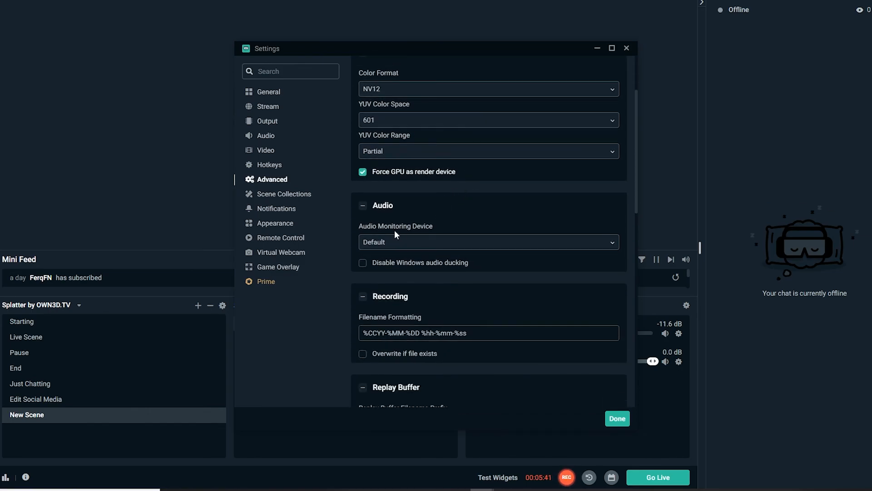
{"action": "left_click", "coordinate": [626, 49]}
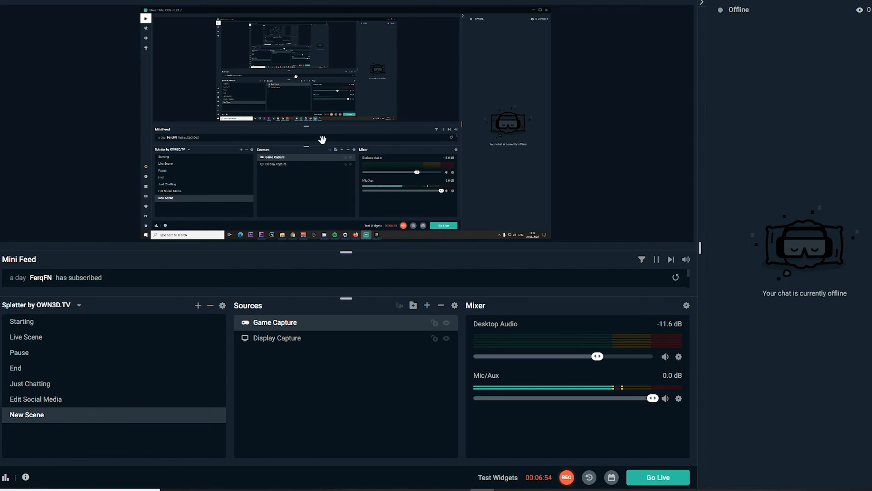
{"action": "mouse_move", "coordinate": [486, 315]}
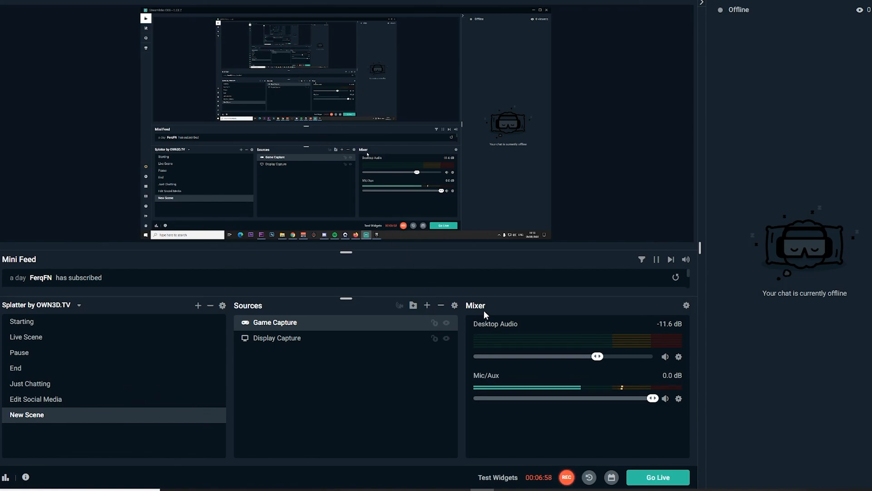